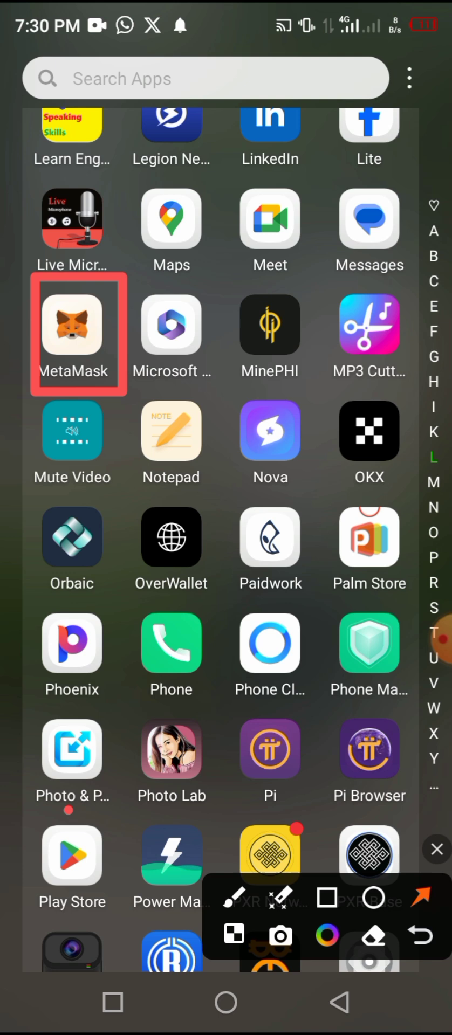
# Launch MetaMask and unlock it with the password to reach Account 1's home
pyautogui.moveTo(70, 812); pyautogui.dragTo(79, 409)
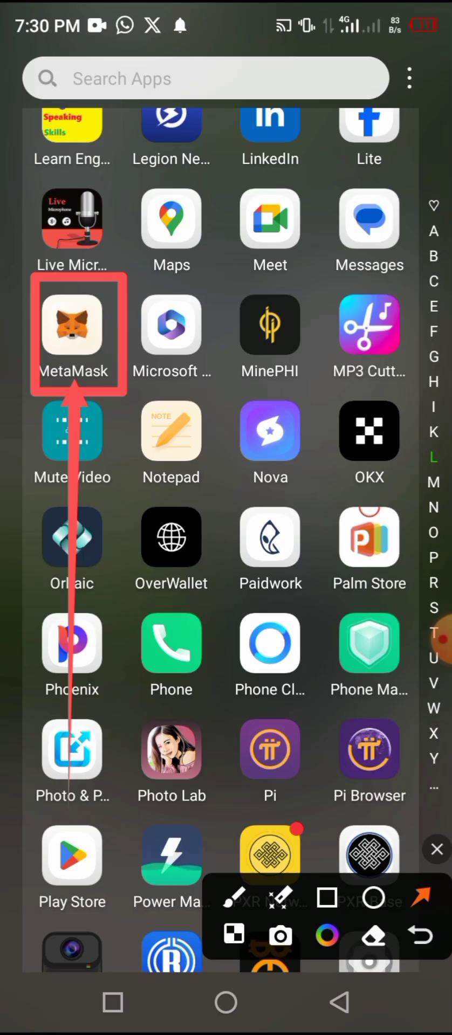
pyautogui.click(73, 326)
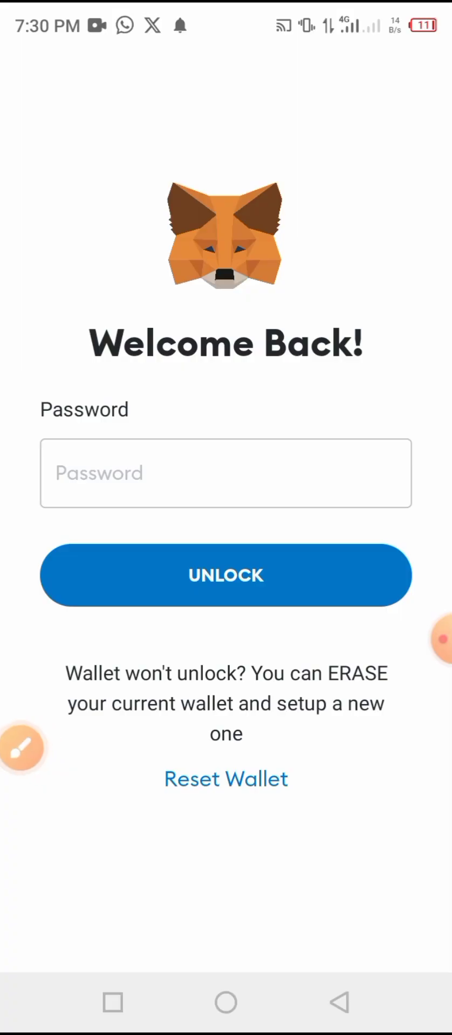
pyautogui.click(225, 473)
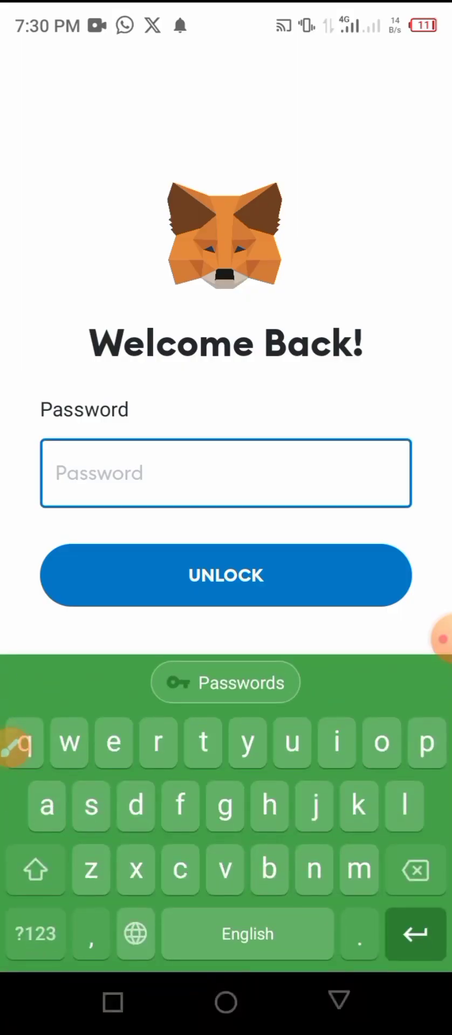
pyautogui.click(35, 868)
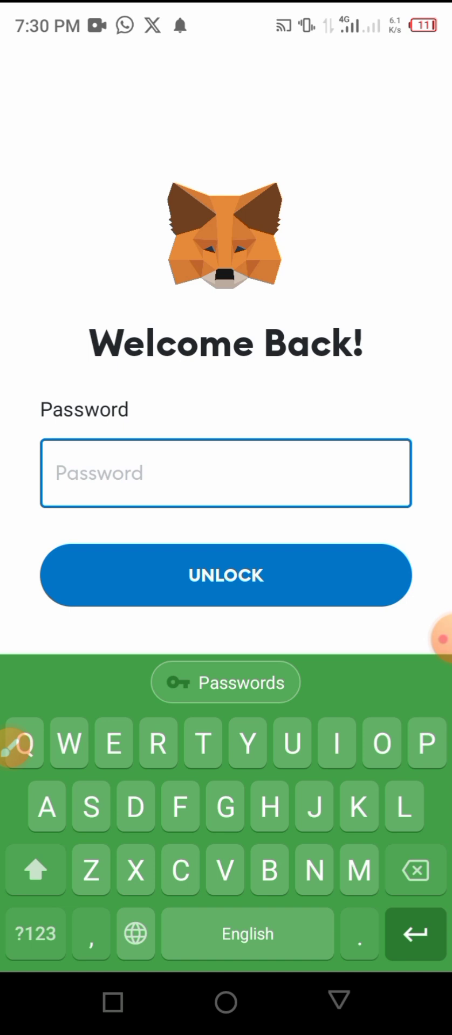
pyautogui.write('password')
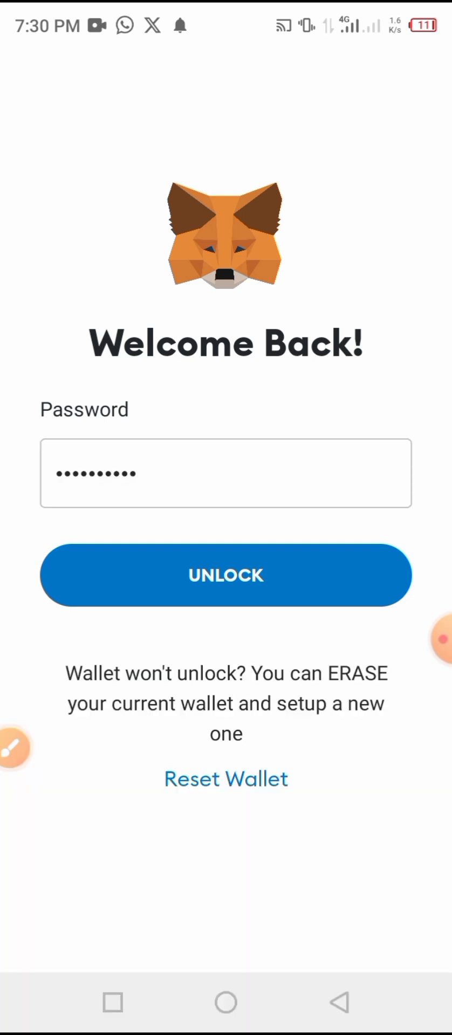
pyautogui.click(225, 574)
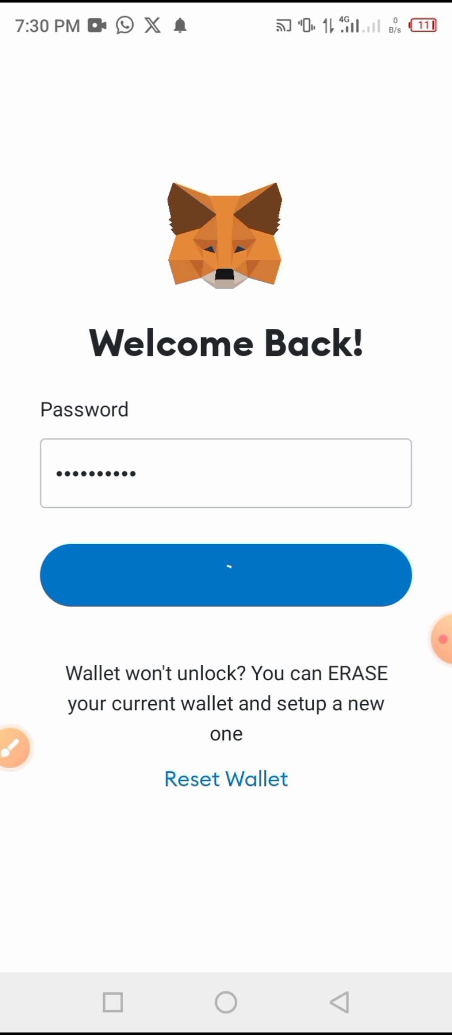
pyautogui.click(226, 576)
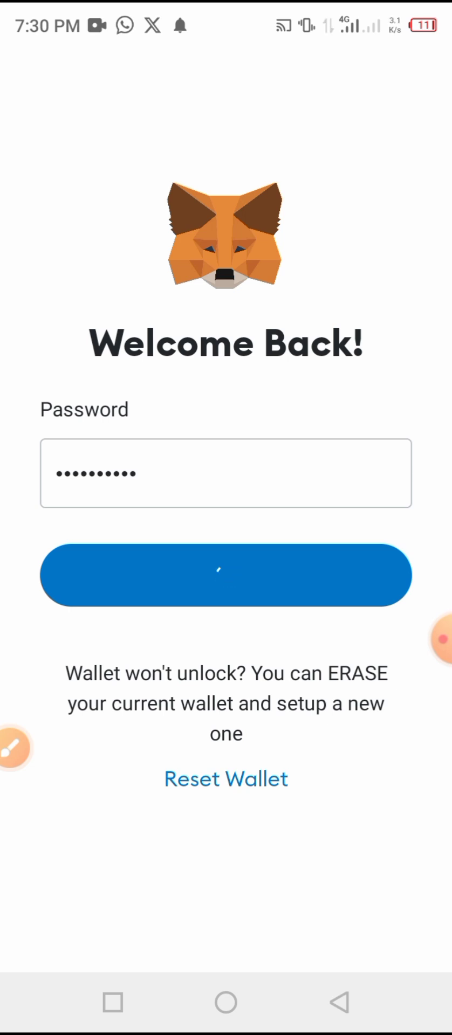
pyautogui.click(225, 576)
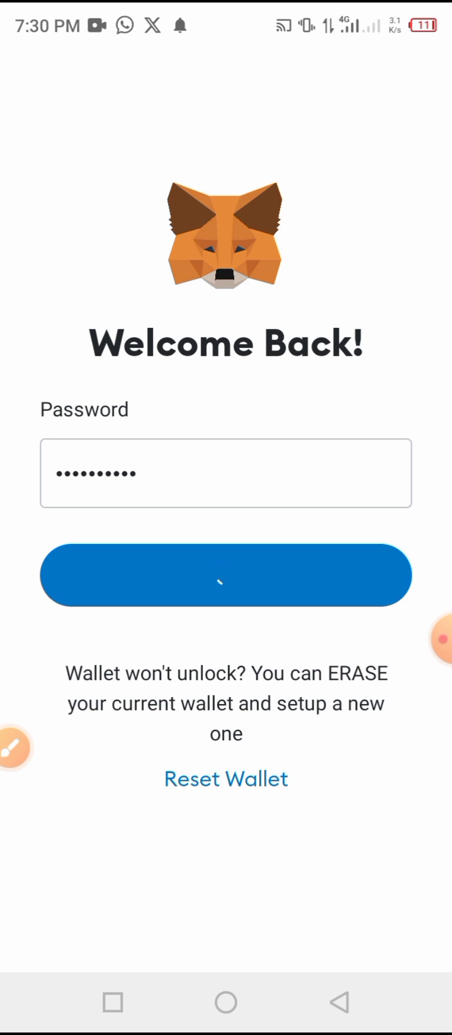
pyautogui.click(226, 576)
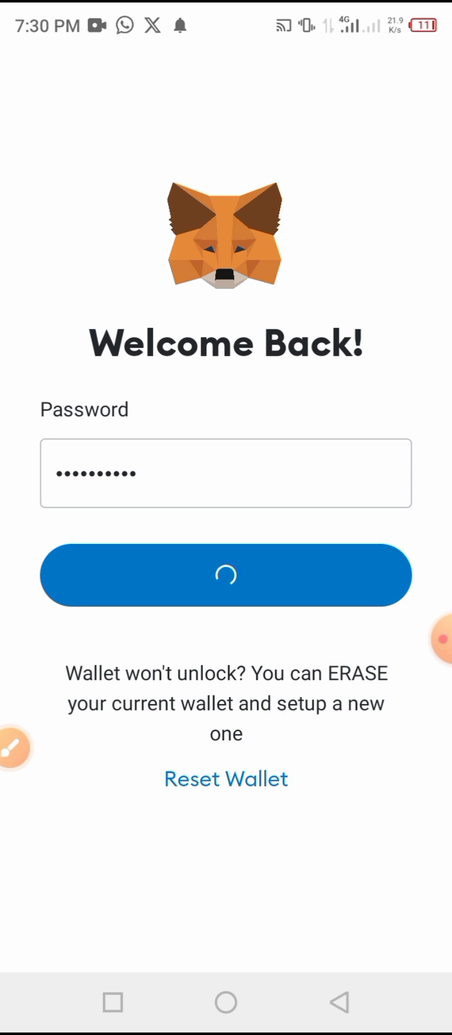
pyautogui.click(226, 574)
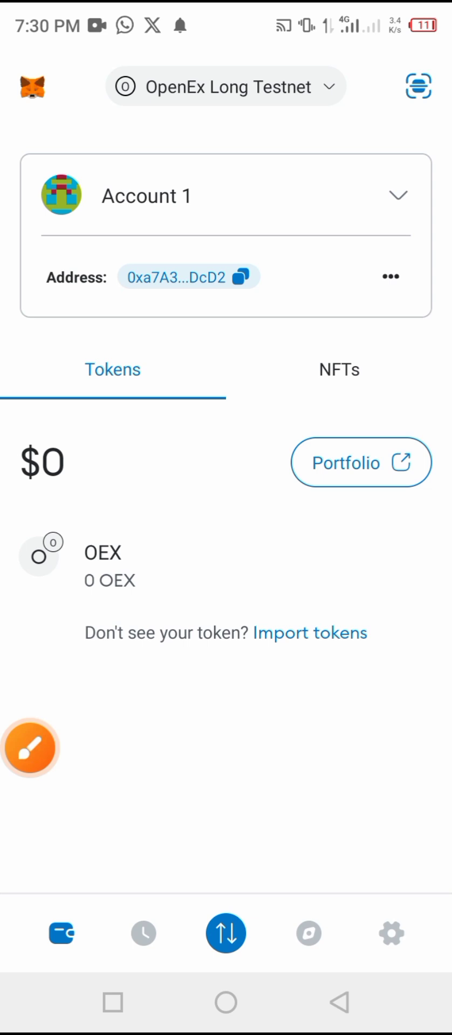
pyautogui.click(30, 748)
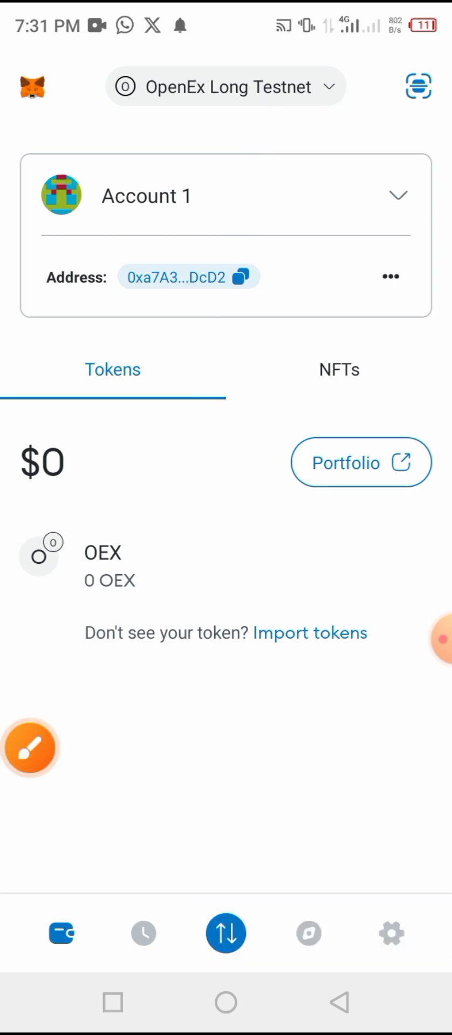
pyautogui.click(225, 87)
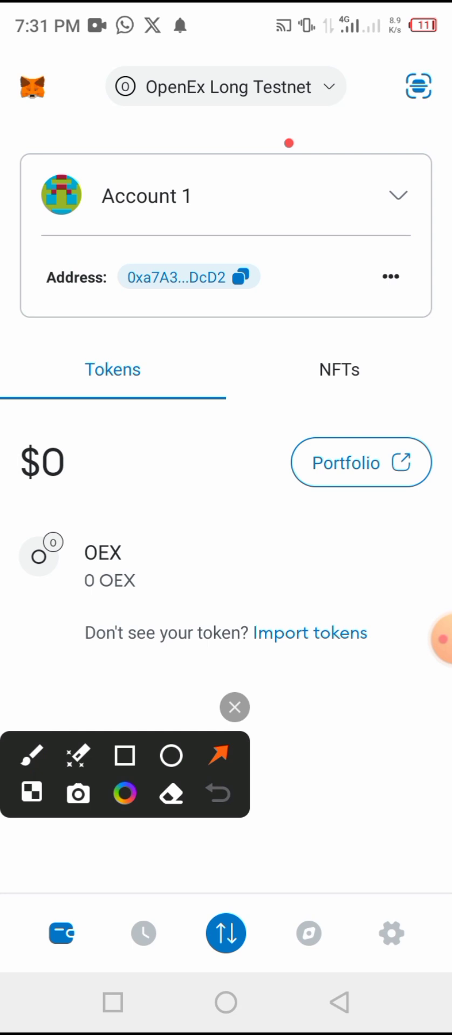
pyautogui.moveTo(289, 144); pyautogui.dragTo(297, 894)
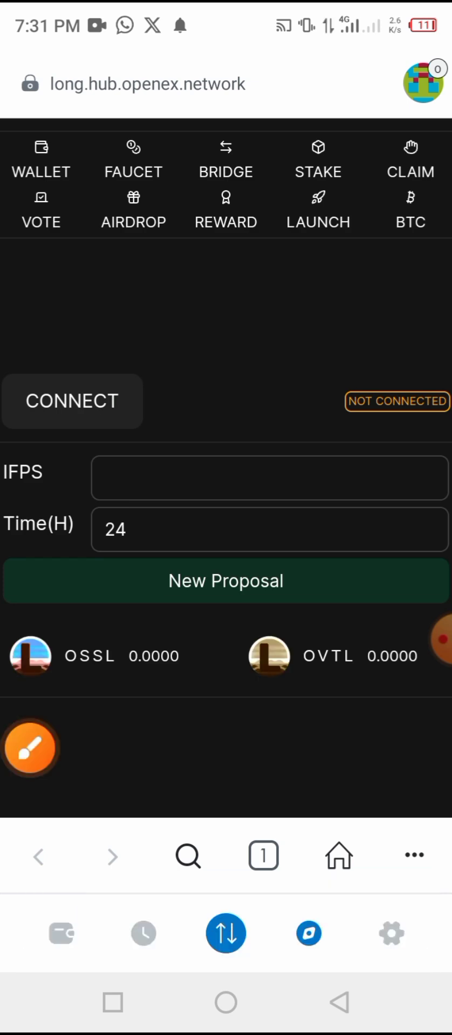
# Connect the wallet to long.hub.openex.network and start an empty browser address entry
pyautogui.click(72, 401)
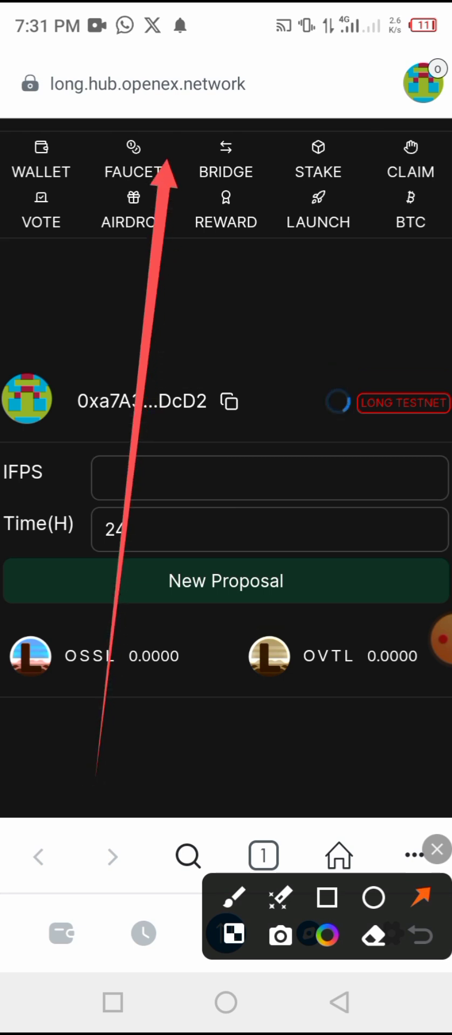
pyautogui.scroll(-3)
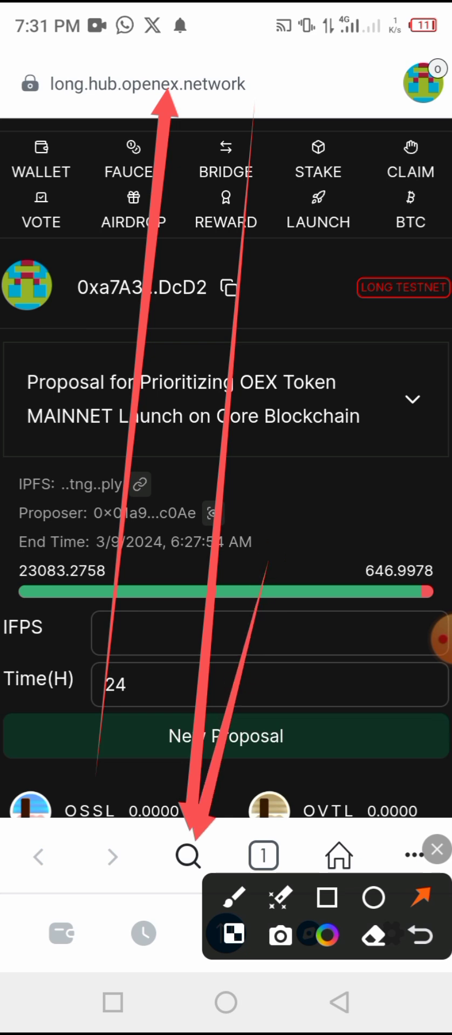
pyautogui.click(436, 850)
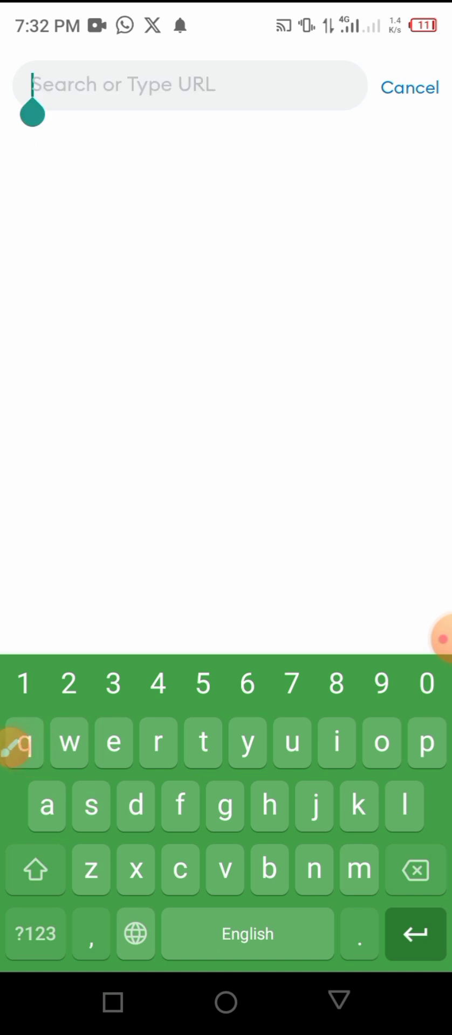
pyautogui.write('https://agiex.org/long/faucet')
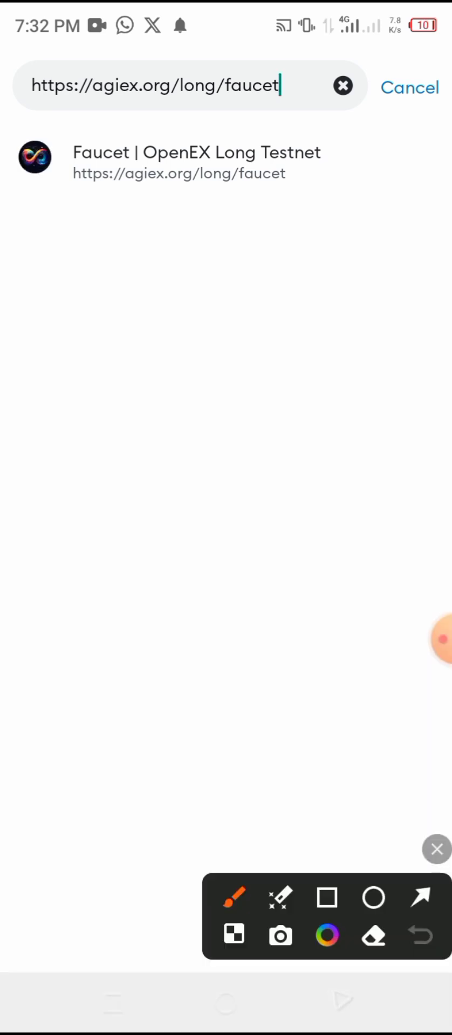
pyautogui.moveTo(102, 848); pyautogui.dragTo(186, 191)
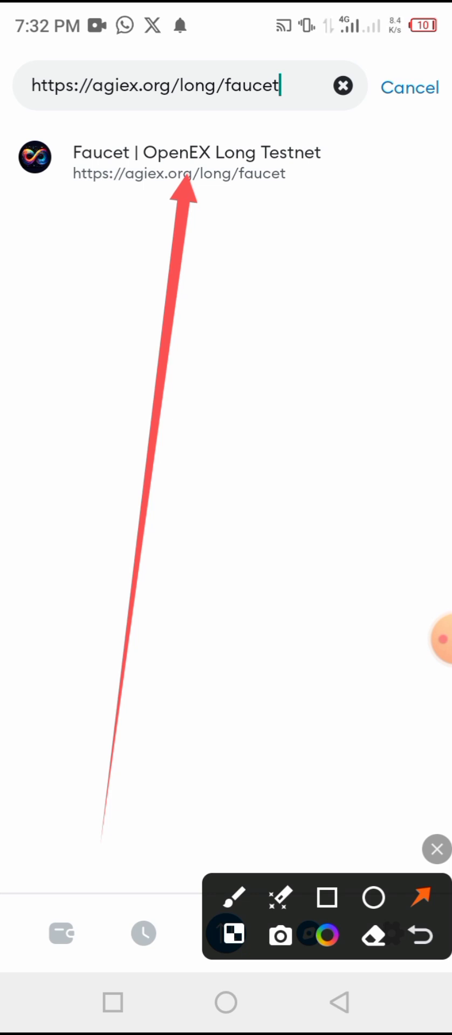
pyautogui.click(196, 162)
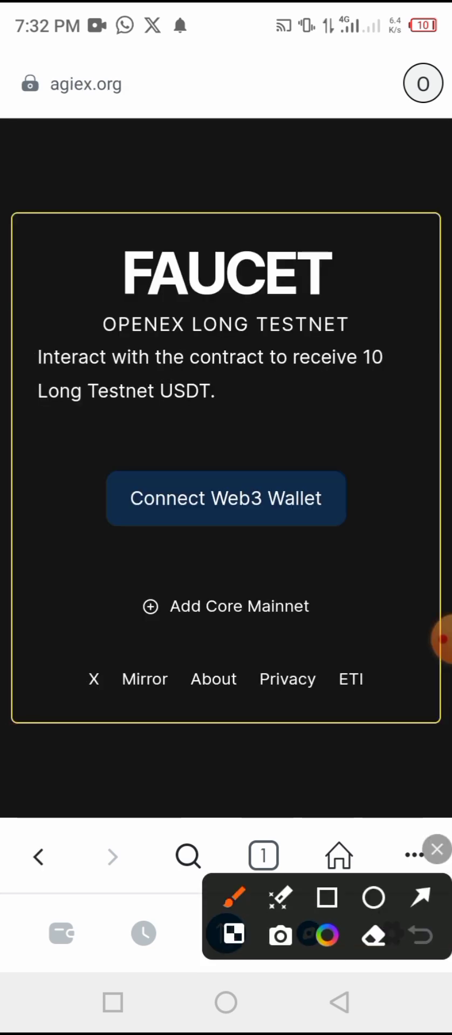
# Use the faucet page's 'Add Core Mainnet' button to request the network
pyautogui.click(326, 898)
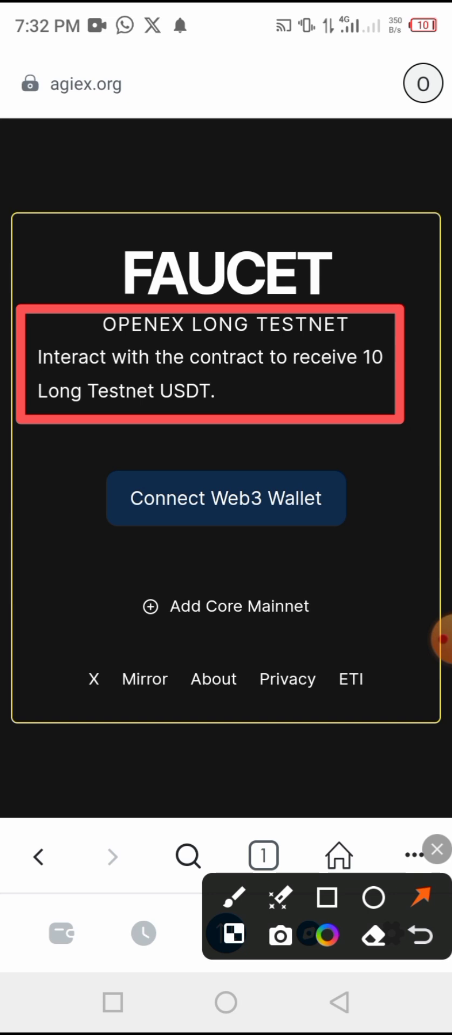
pyautogui.moveTo(303, 803); pyautogui.dragTo(370, 389)
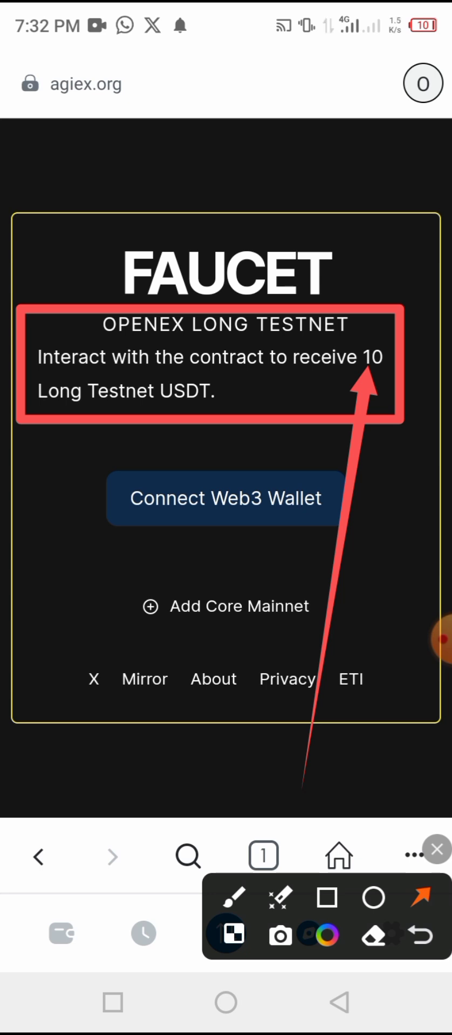
pyautogui.click(437, 849)
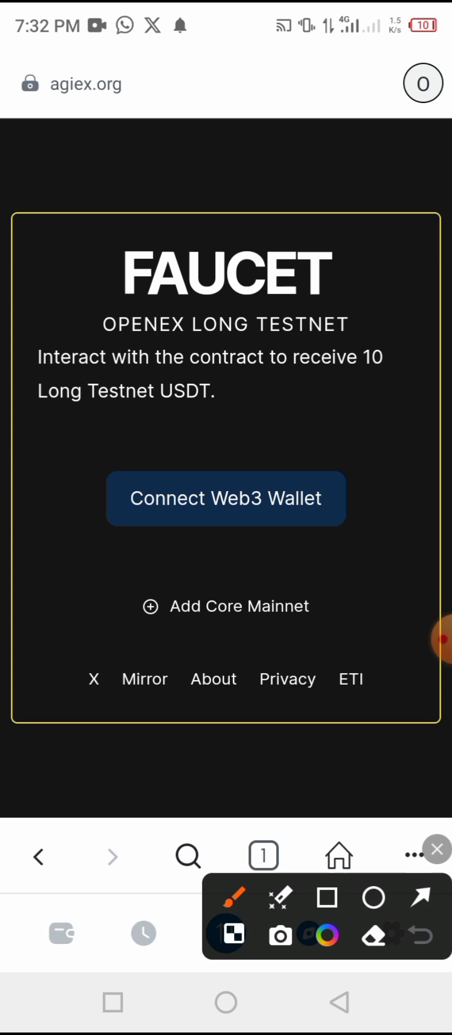
pyautogui.click(328, 898)
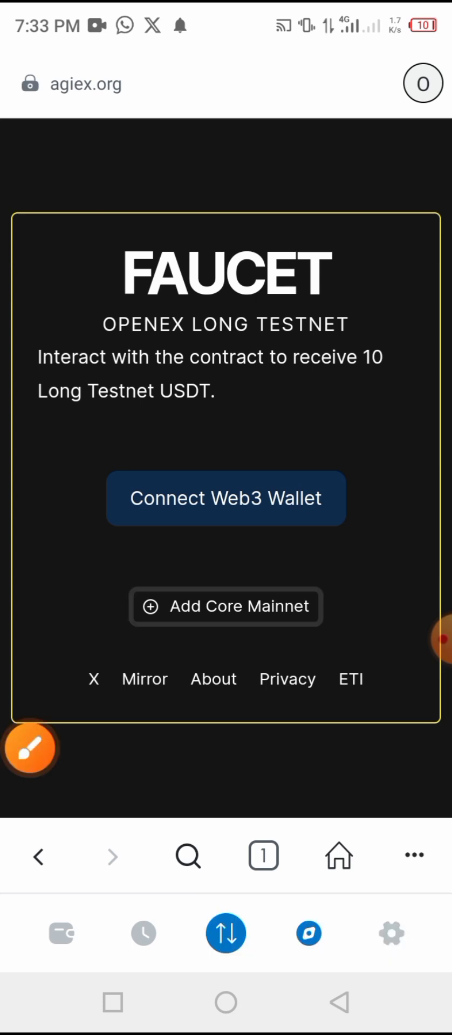
pyautogui.click(225, 606)
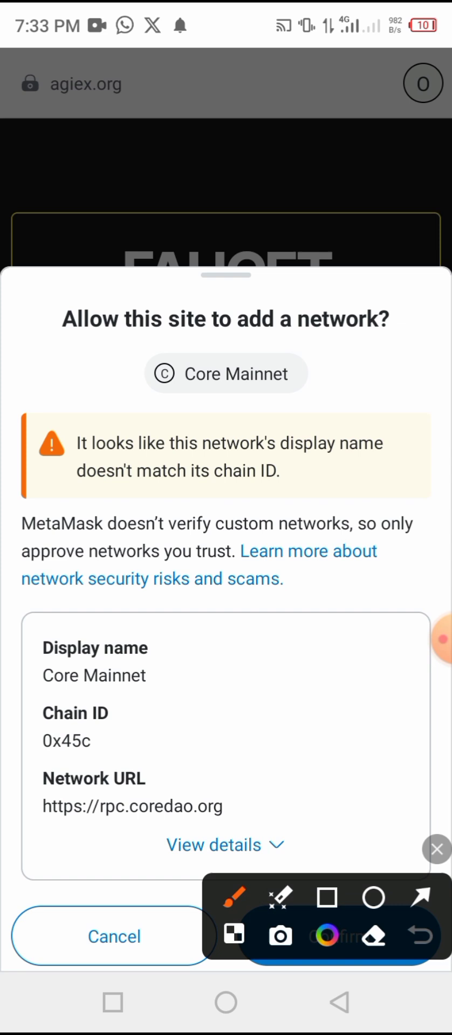
# Confirm the 'Allow this site to add a network?' request for Core Mainnet
pyautogui.click(326, 897)
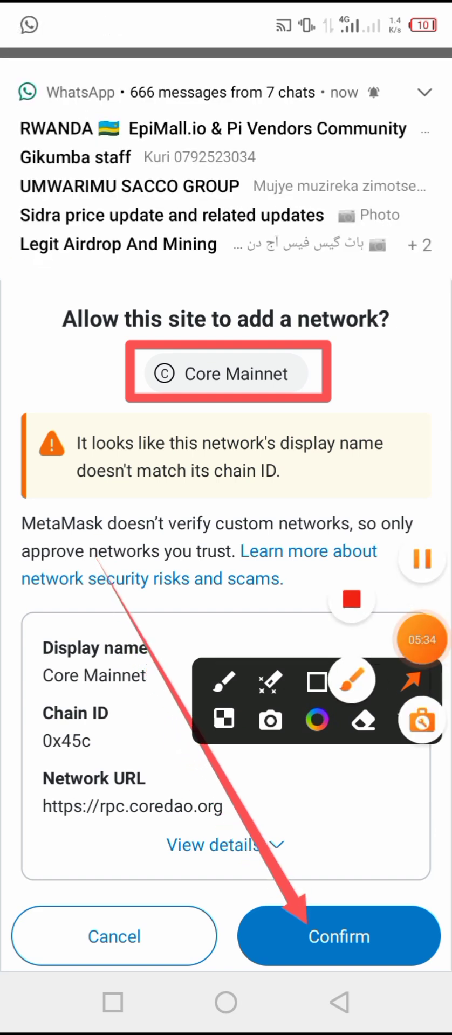
pyautogui.click(338, 936)
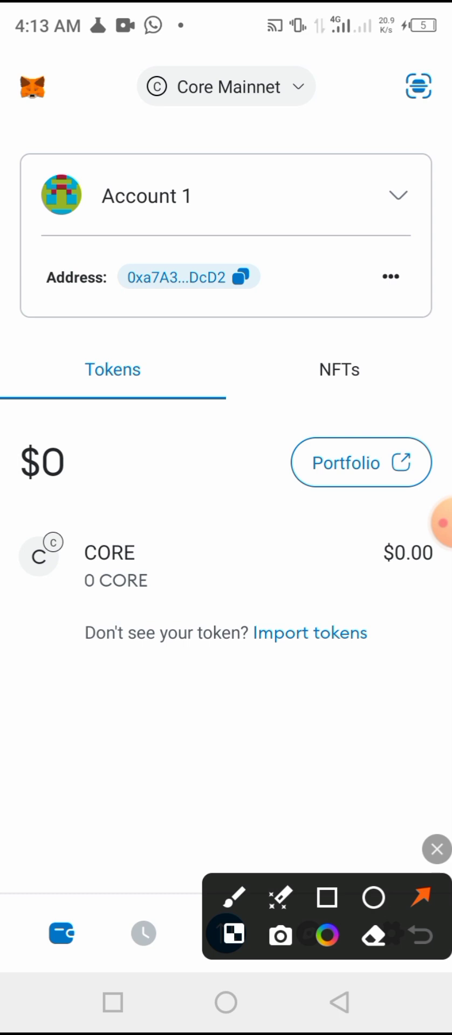
# Show the network list from the Core Mainnet dropdown on the wallet home
pyautogui.moveTo(188, 789); pyautogui.dragTo(261, 109)
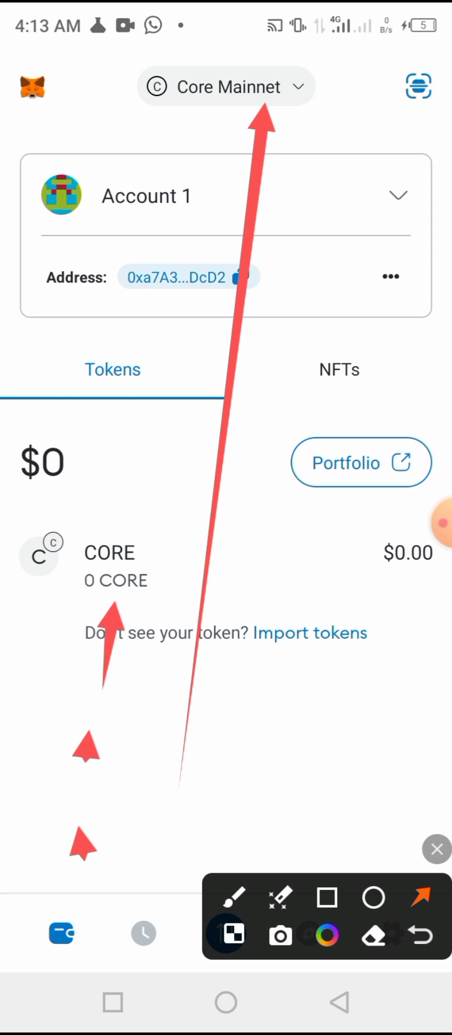
pyautogui.moveTo(397, 311); pyautogui.dragTo(139, 548)
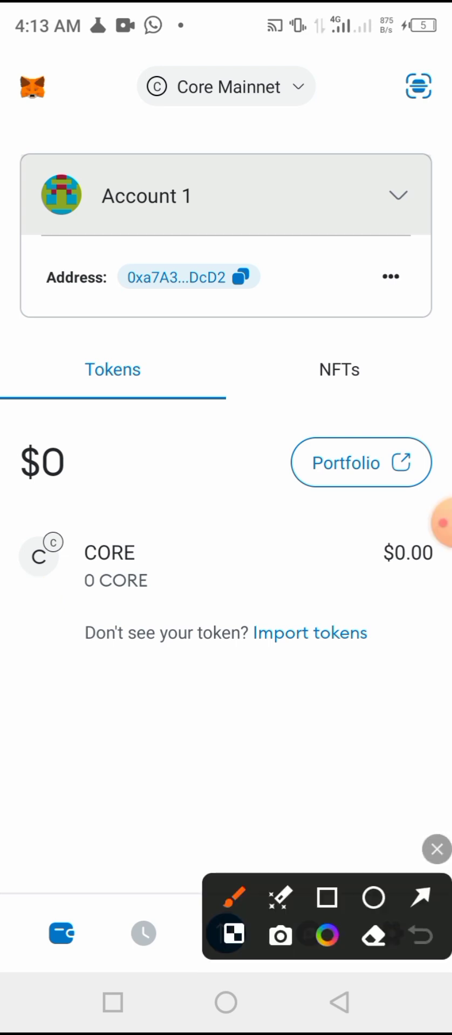
pyautogui.click(326, 898)
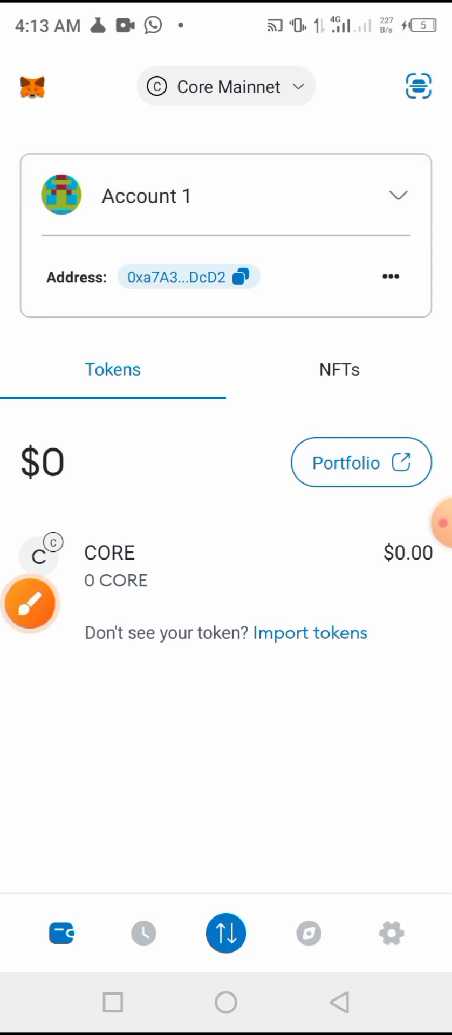
pyautogui.click(225, 86)
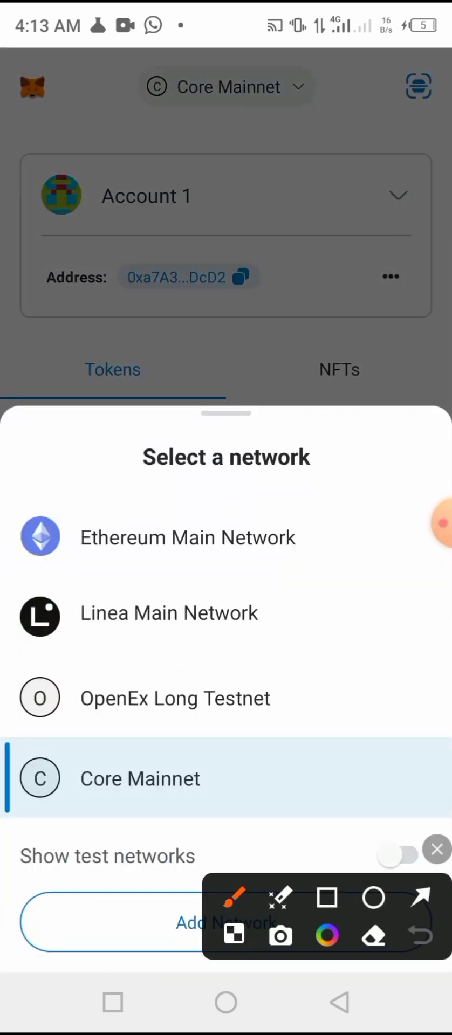
pyautogui.click(325, 898)
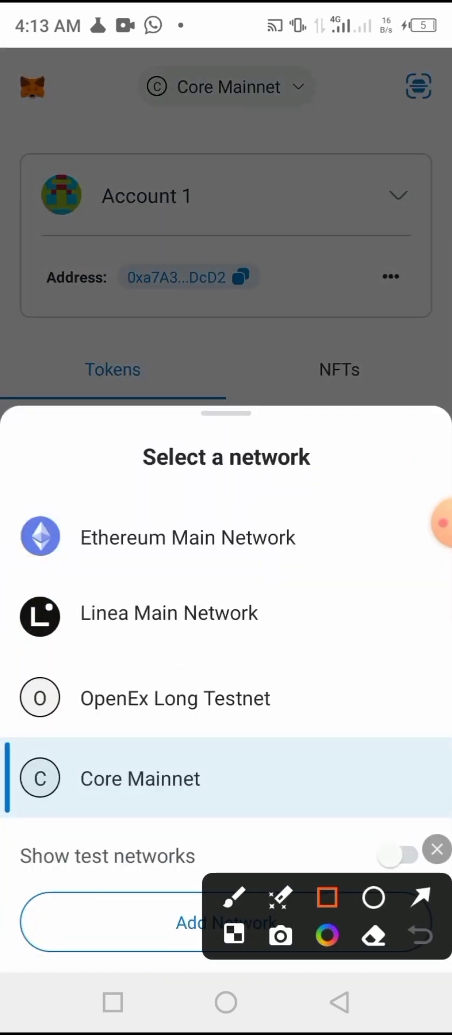